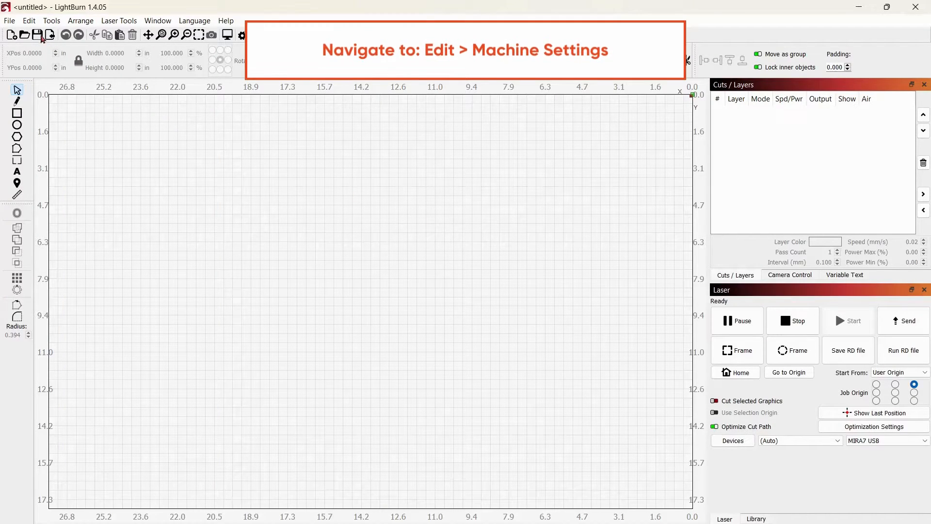
Step: Start loading a machine settings file from the controller's Machine Settings dialog
left_click(28, 20)
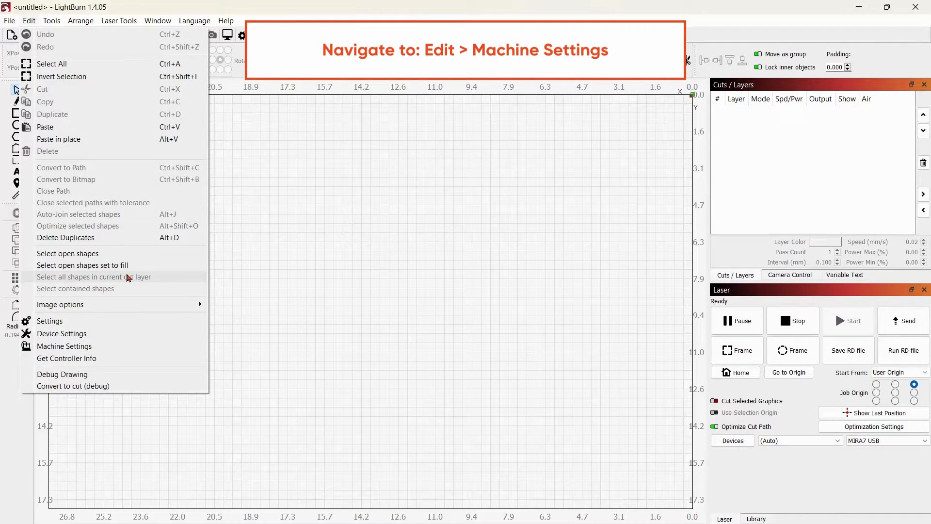
mouse_move(64, 346)
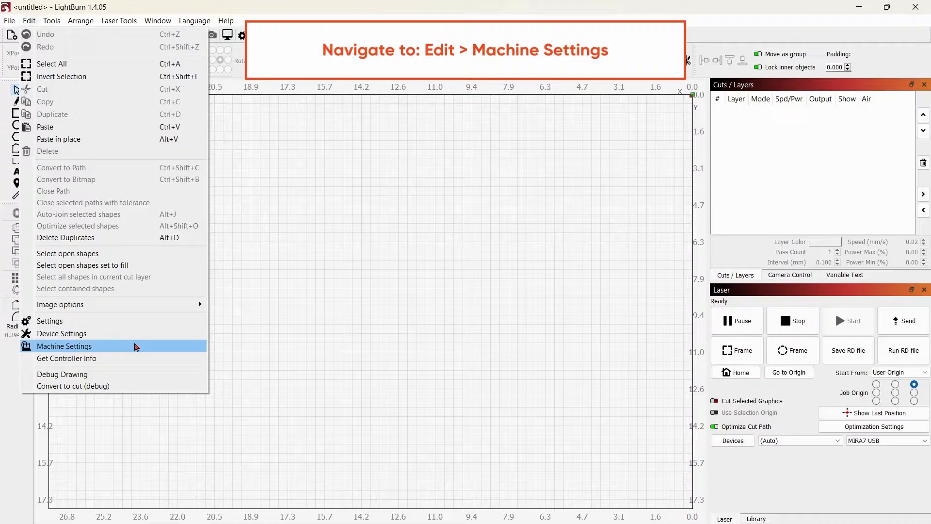
left_click(64, 346)
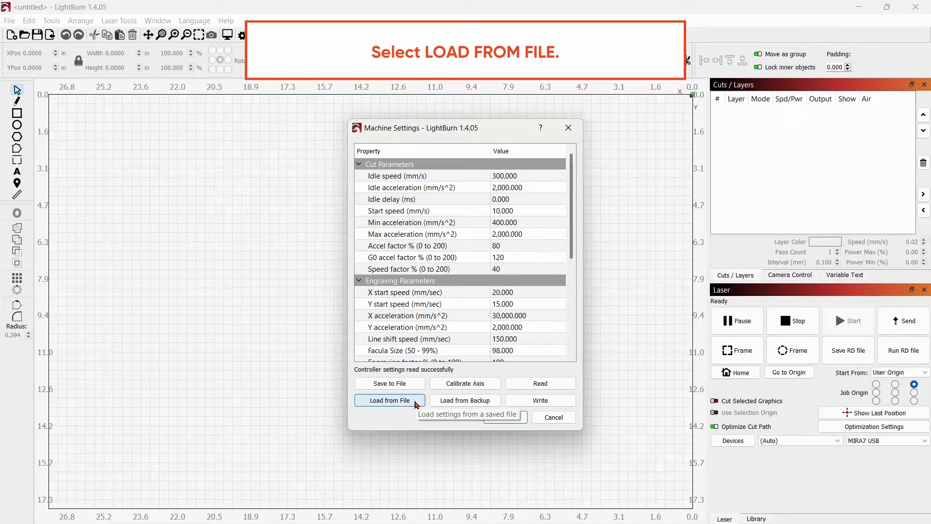
left_click(389, 399)
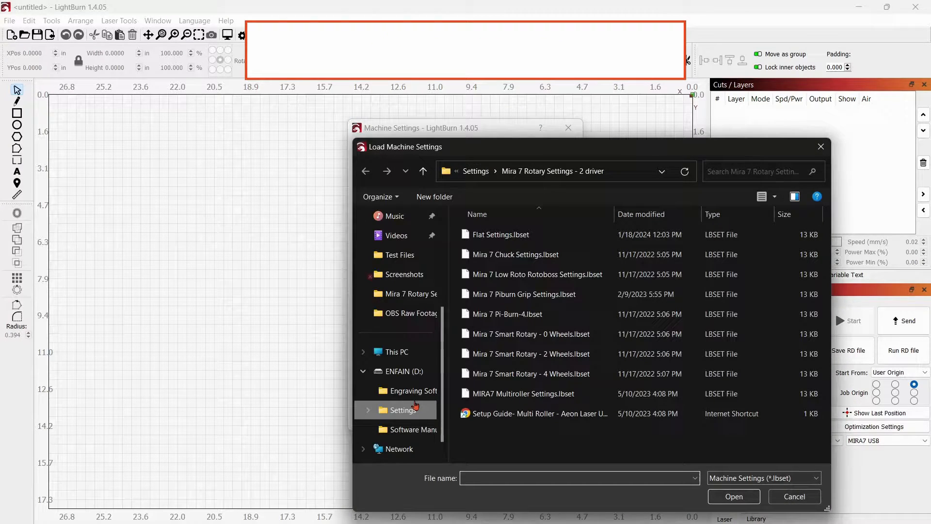
Step: Load 'Mira 7 Smart Rotary - 2 Wheels.lbset' from D:\Settings\Mira 7 Rotary Settings - 2 driver
left_click(404, 370)
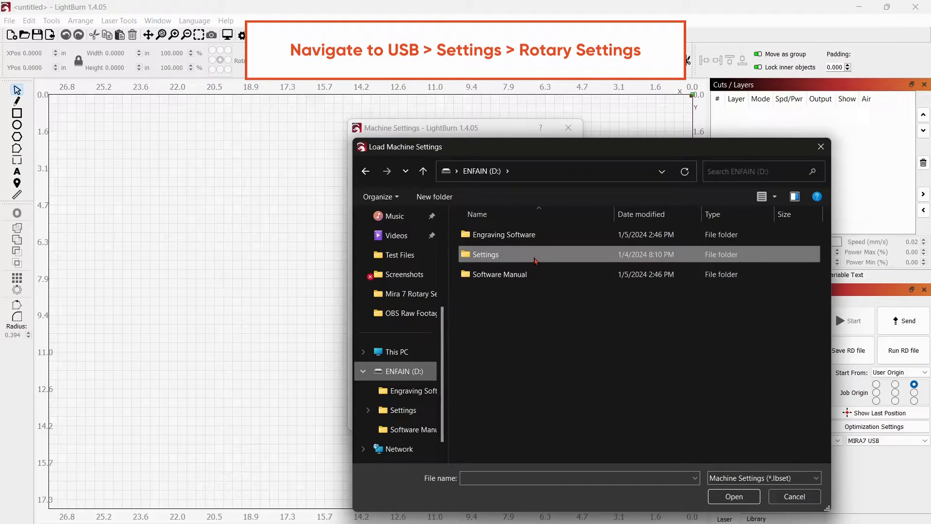
double_click(485, 254)
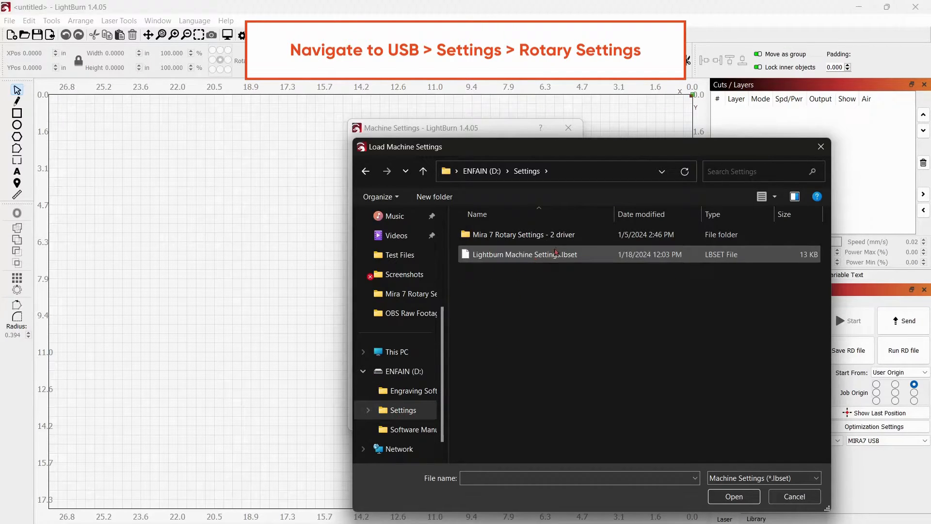
left_click(522, 234)
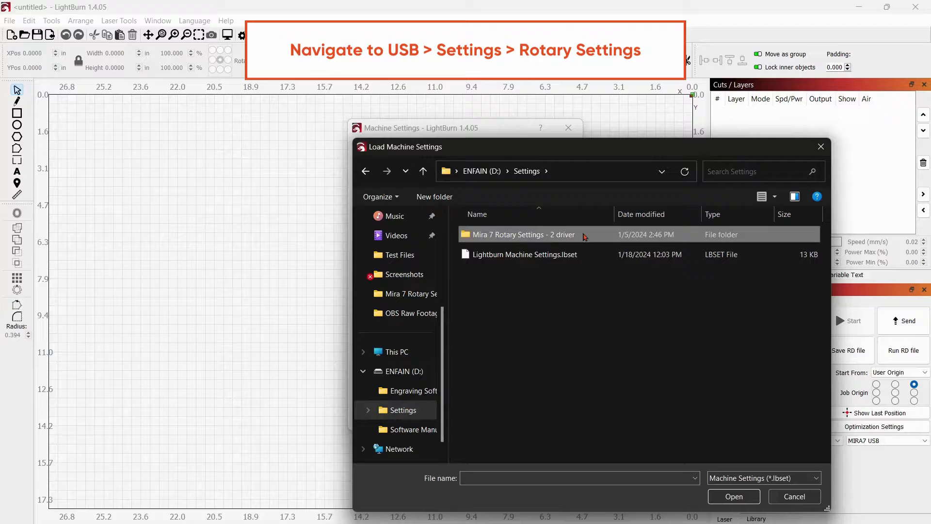
double_click(521, 234)
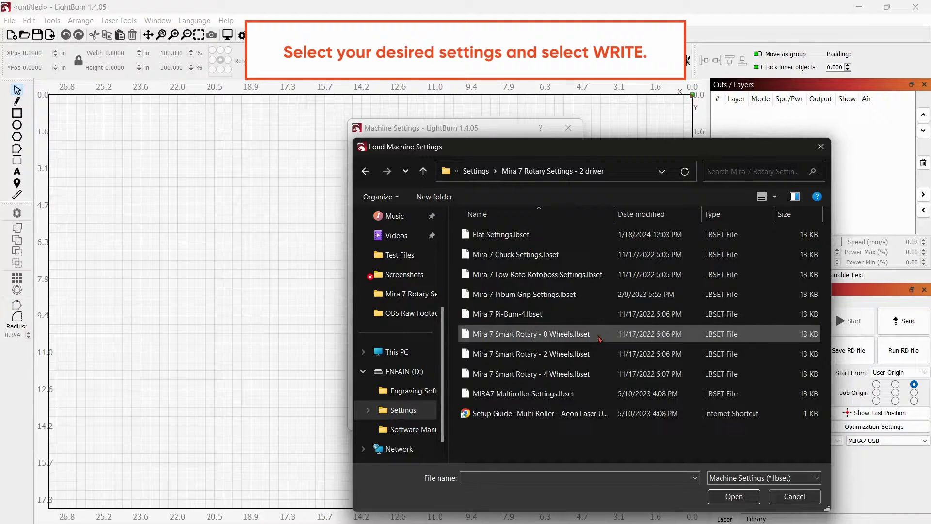
left_click(530, 353)
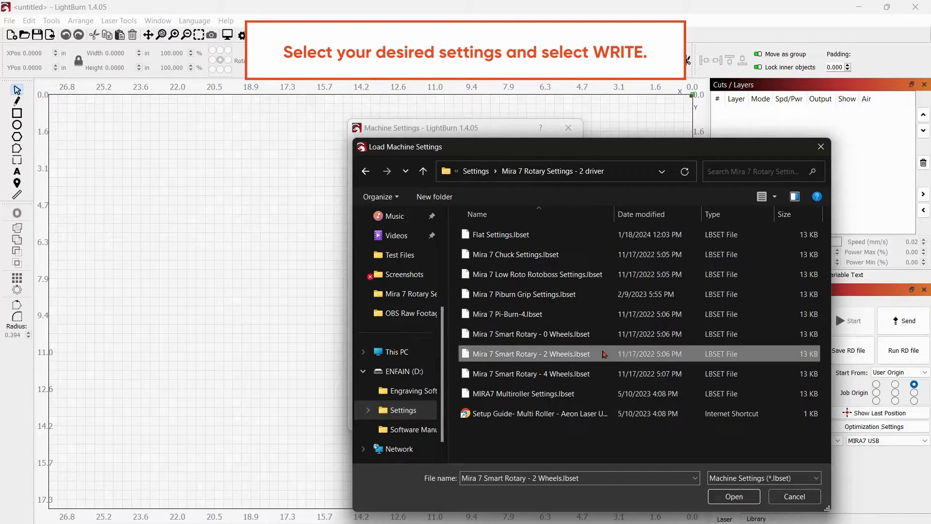
left_click(733, 496)
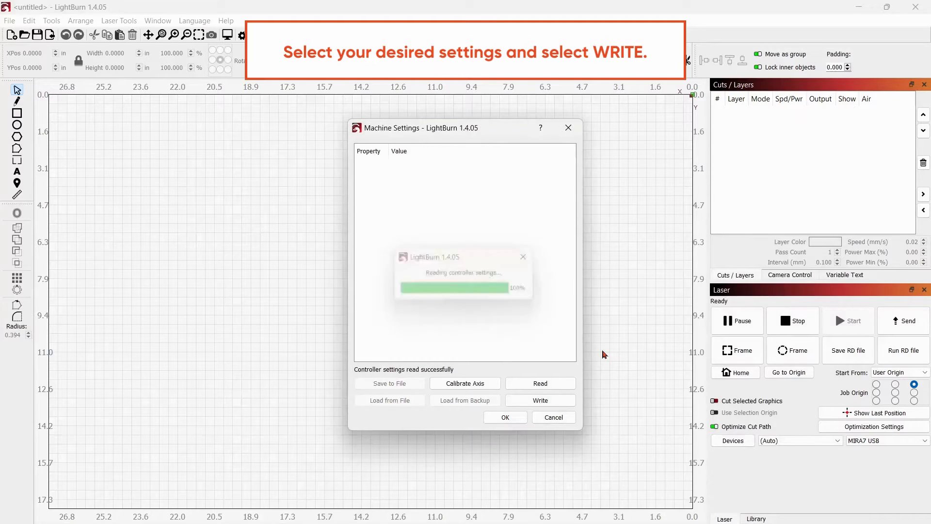
Step: Write the rotary settings to the controller, read them back with Enable Rotary True, and accept
left_click(539, 383)
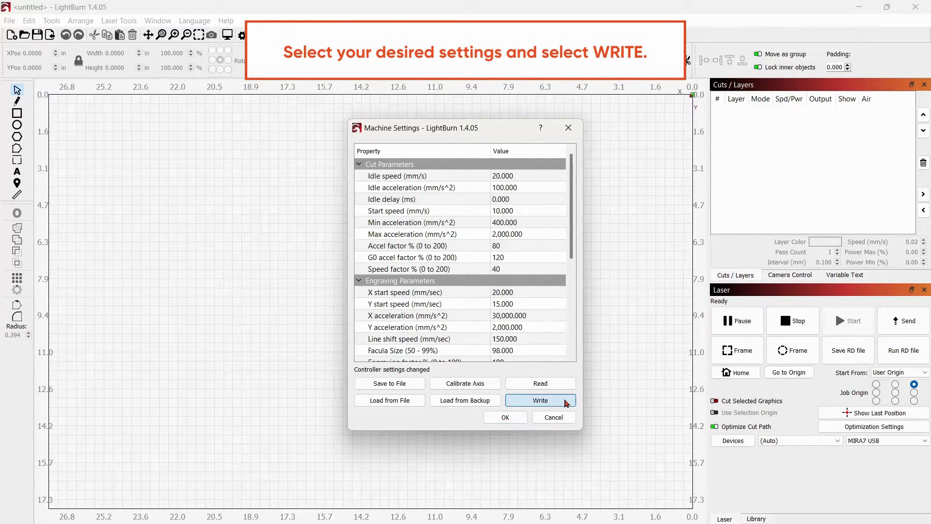
left_click(539, 399)
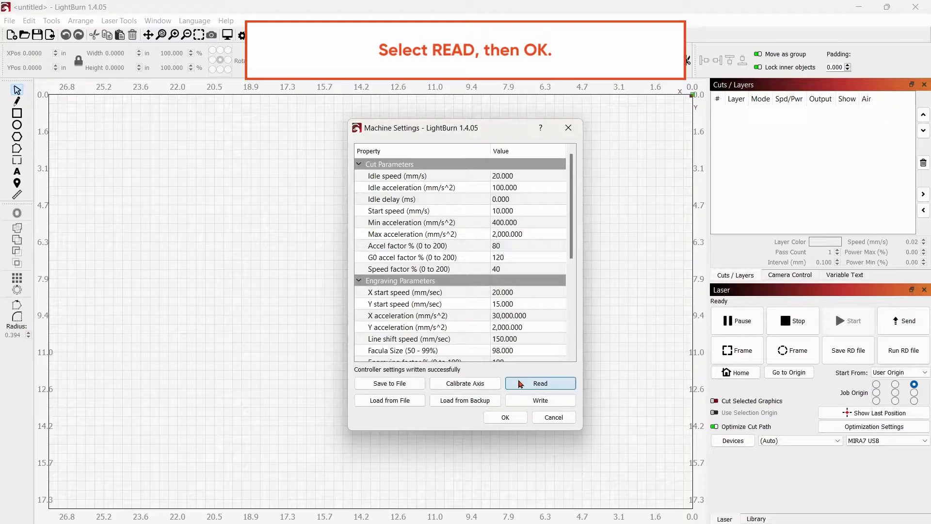
left_click(540, 383)
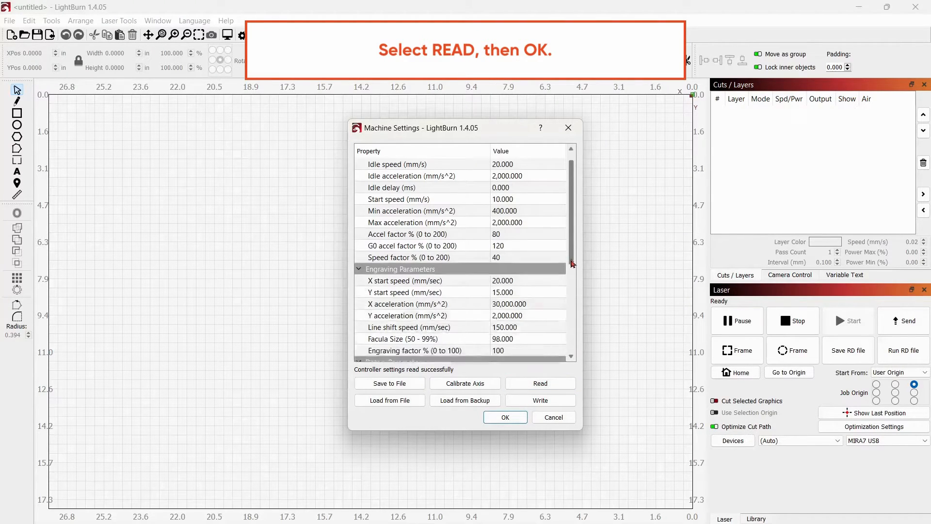
scroll("down", 3)
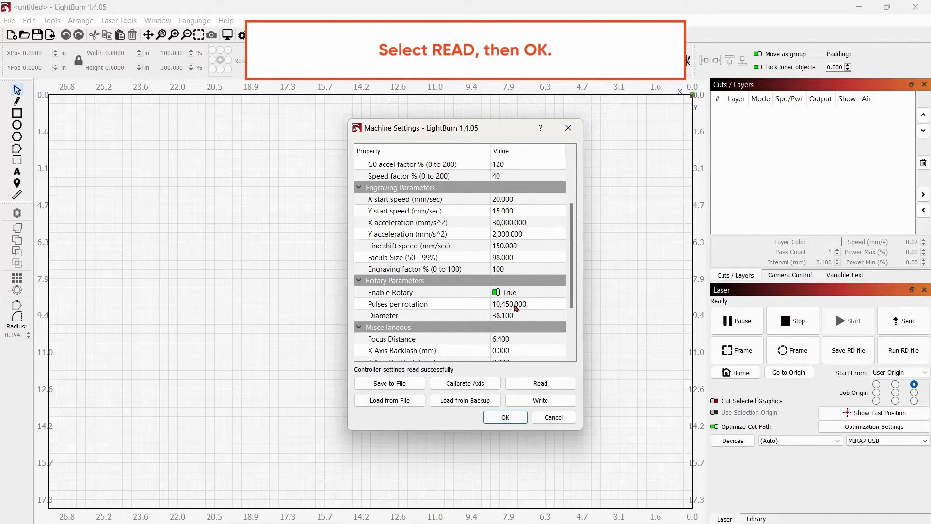
left_click(504, 417)
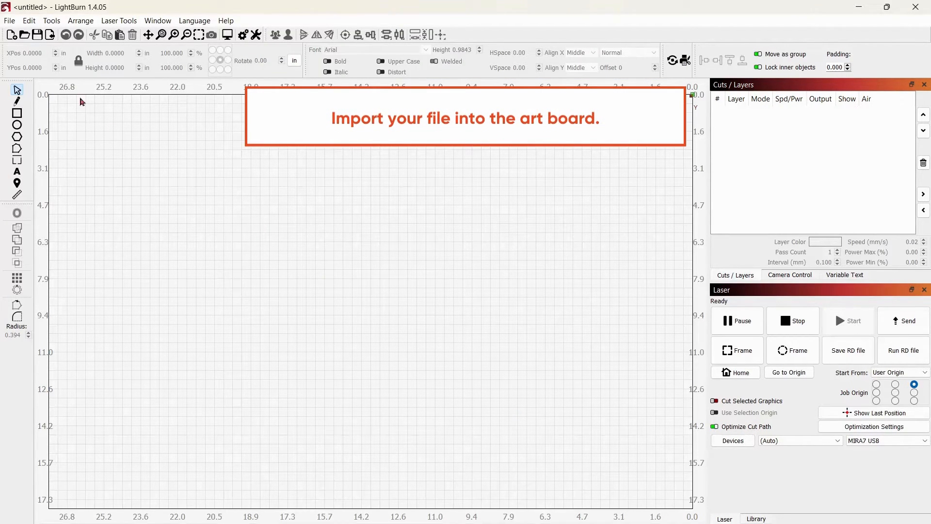
Step: Open the recent 'aeon logo.lbrn' project and rotate the logo 270 degrees
left_click(9, 21)
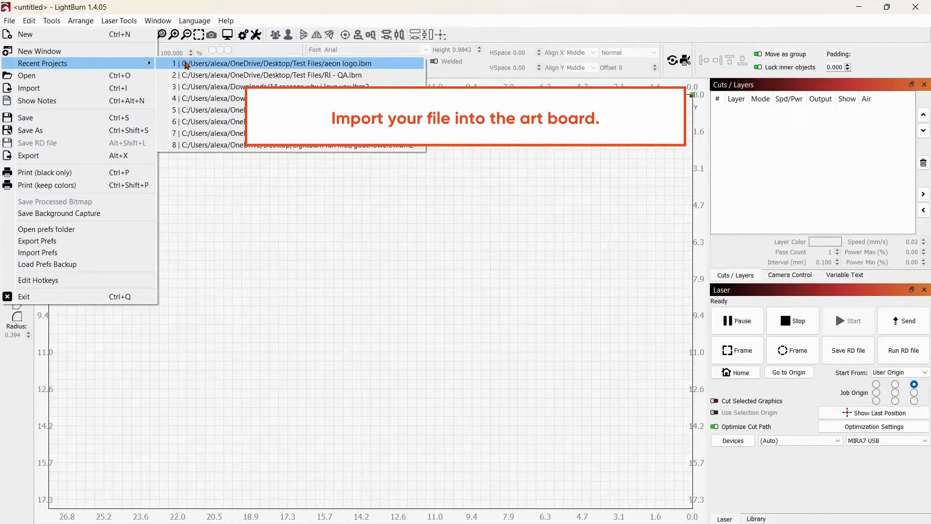
left_click(273, 64)
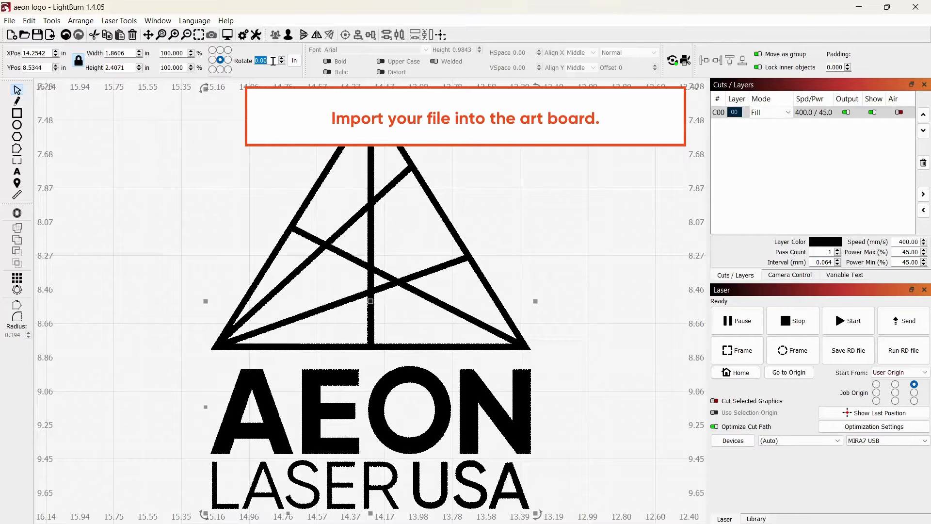
type("270")
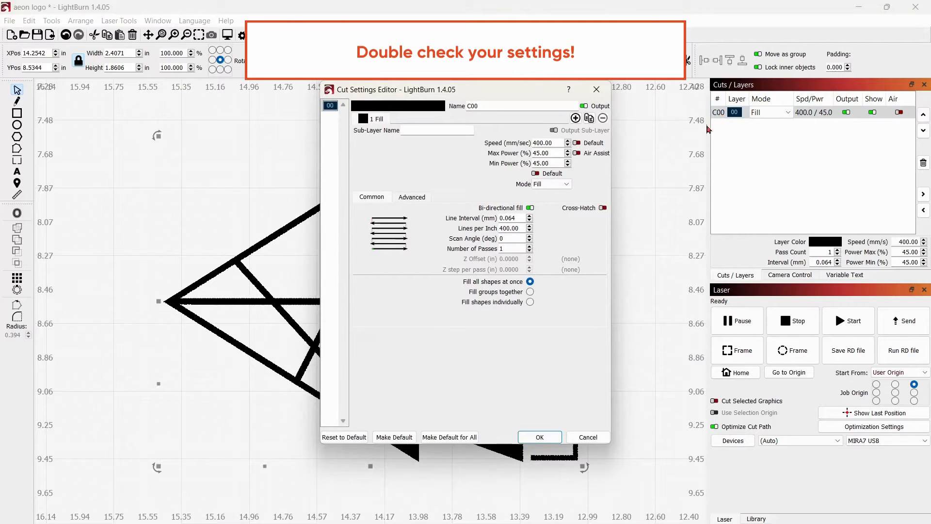
mouse_move(579, 239)
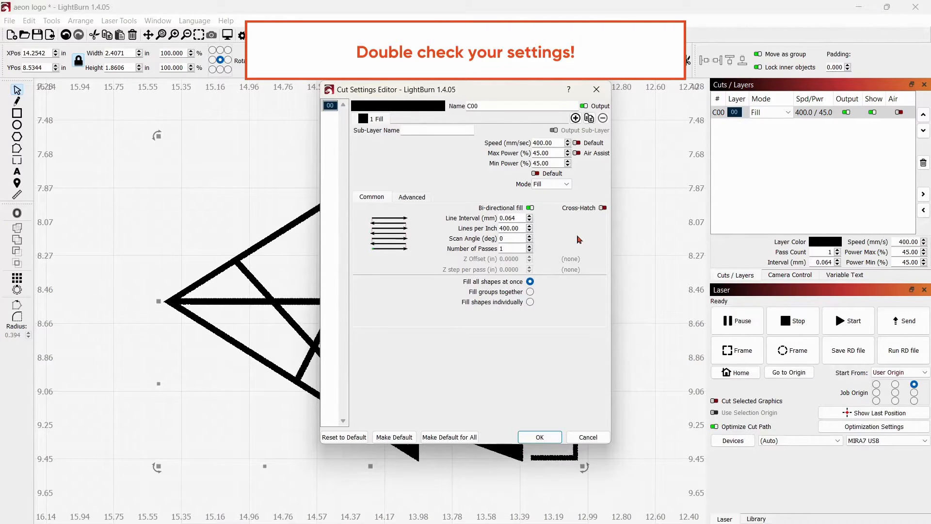
mouse_move(565, 326)
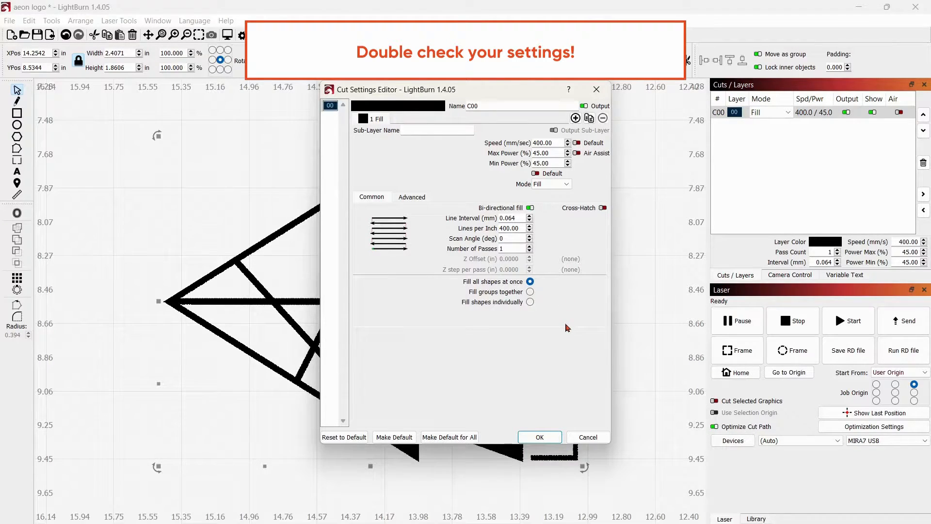
Step: Accept the cut settings and send the logo to the laser as job file 'cup logo'
left_click(538, 438)
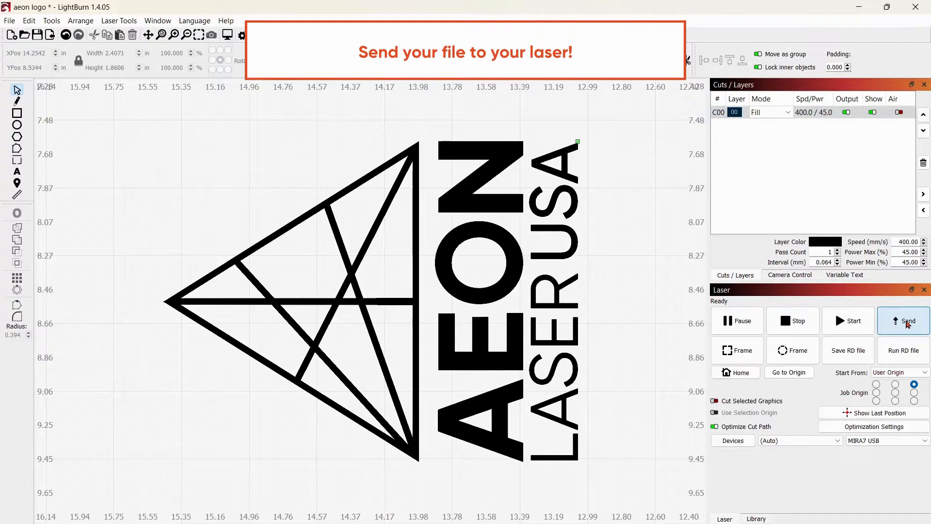
left_click(903, 321)
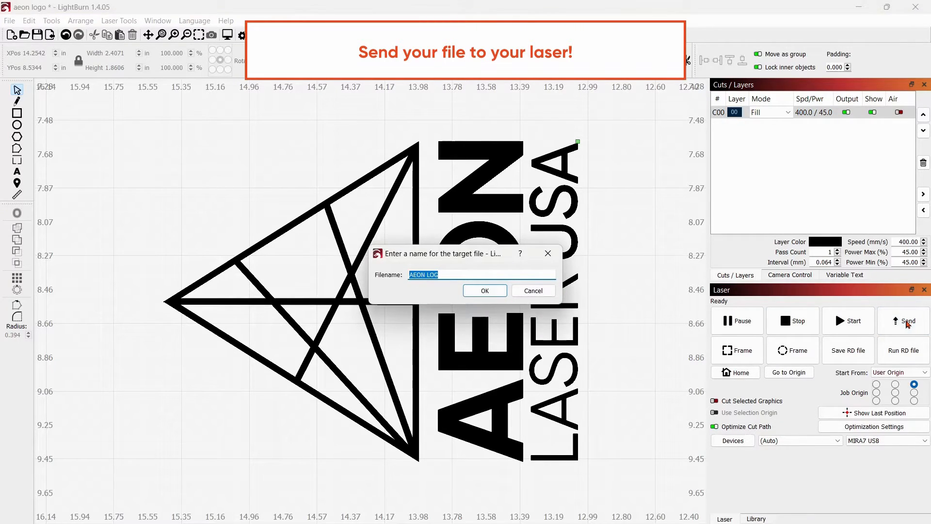
type("cup")
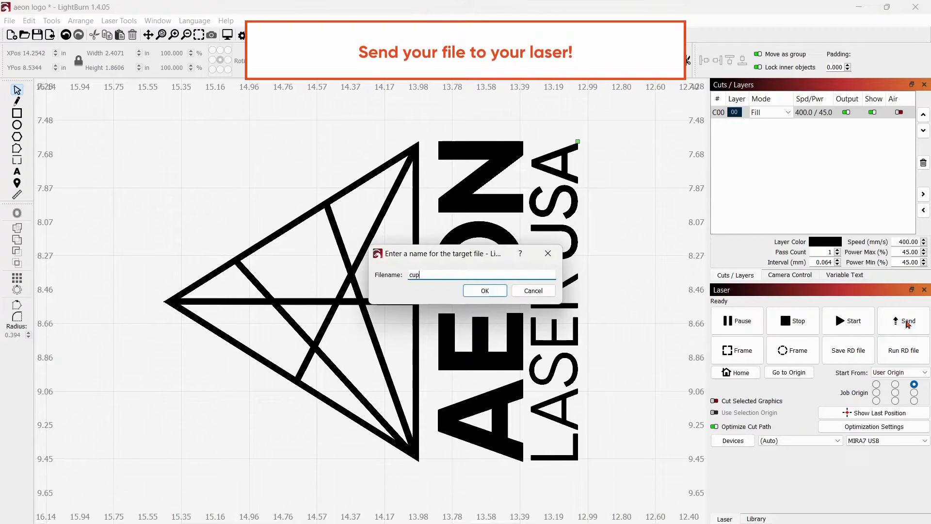
type("logo")
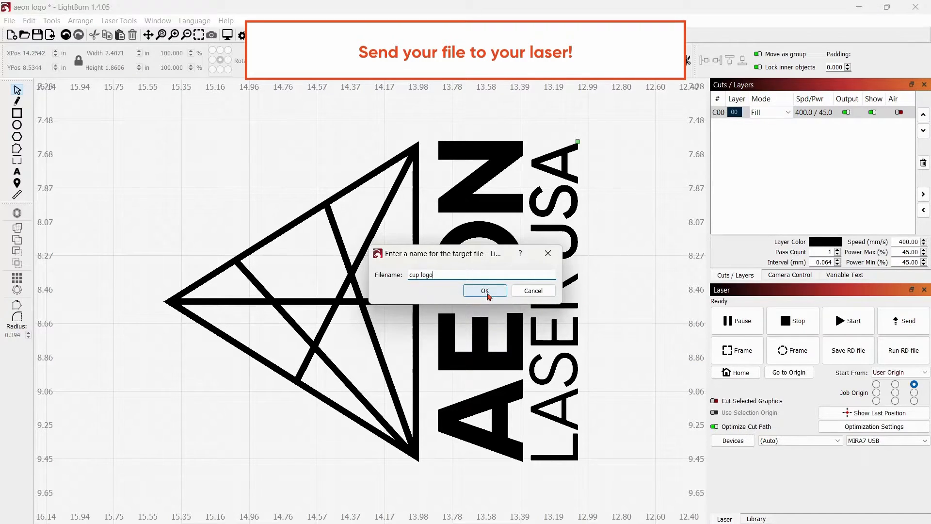
left_click(483, 290)
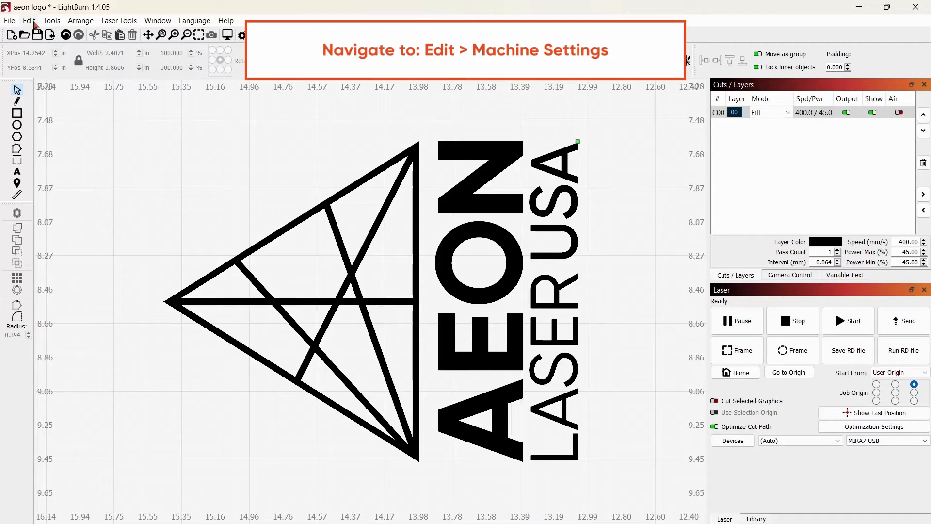
Step: Start loading a machine settings file from the Machine Settings dialog
left_click(28, 21)
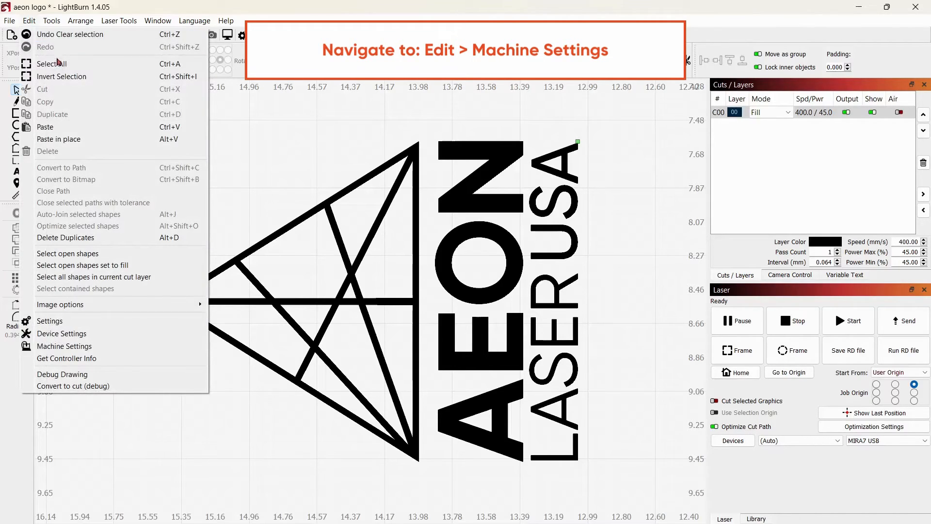
mouse_move(64, 345)
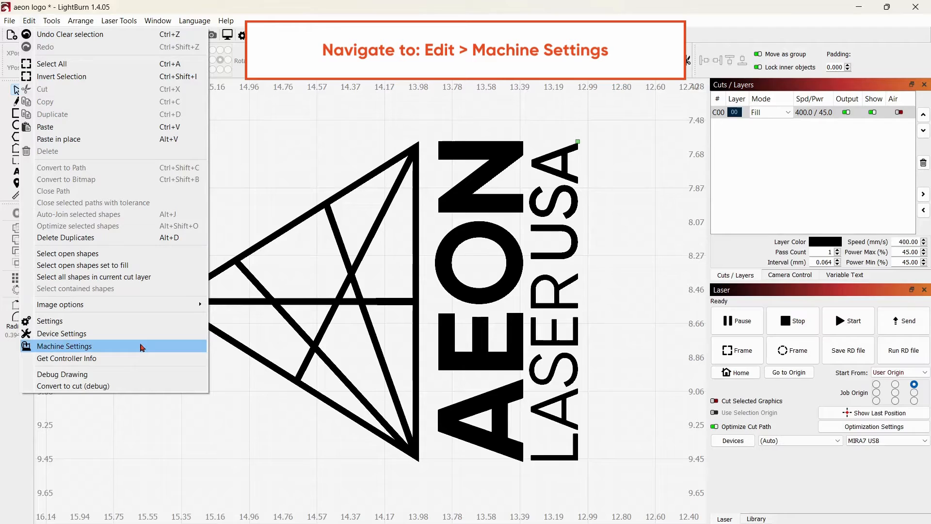
left_click(64, 345)
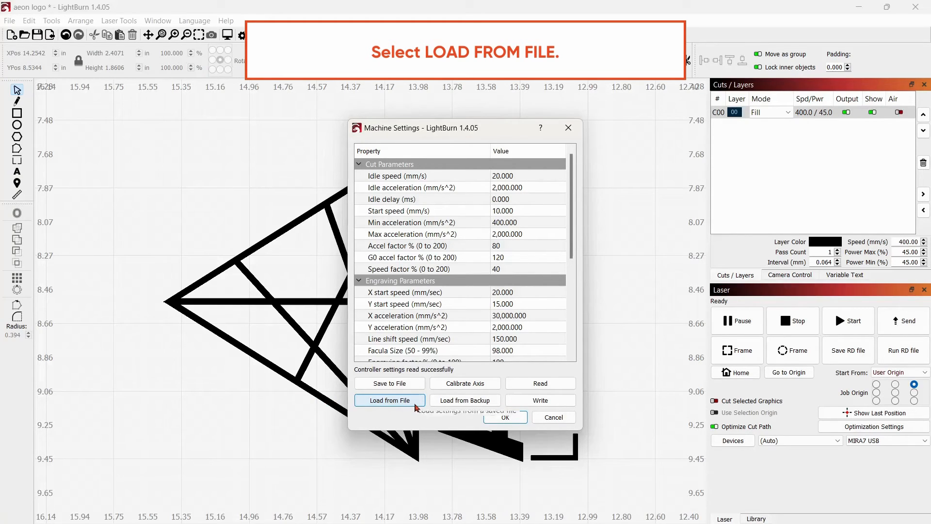
left_click(389, 400)
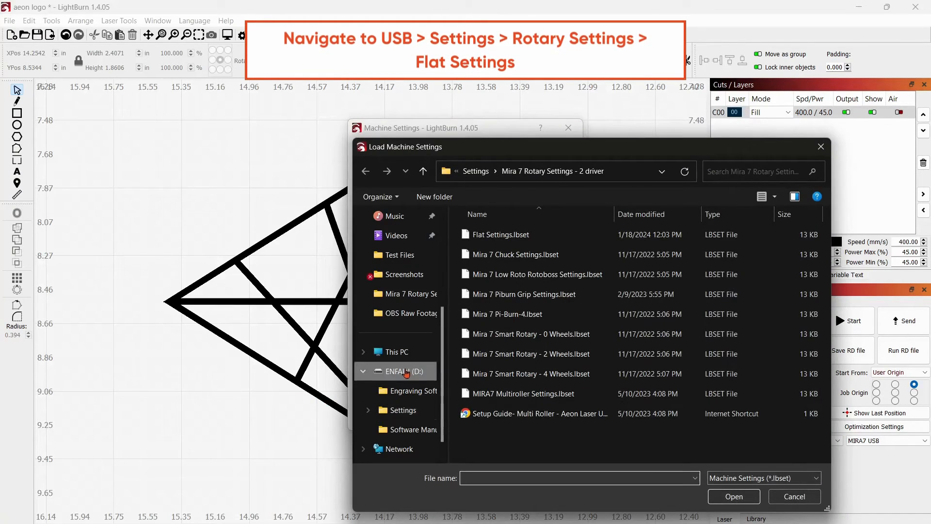
Step: Browse D: > Settings > Mira 7 Rotary Settings - 2 driver toward Flat Settings.lbset
left_click(404, 371)
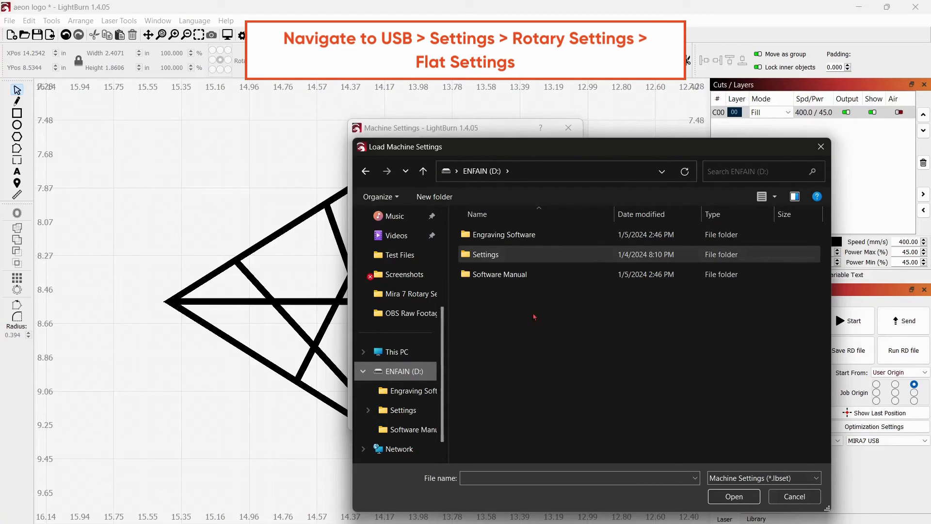
double_click(483, 254)
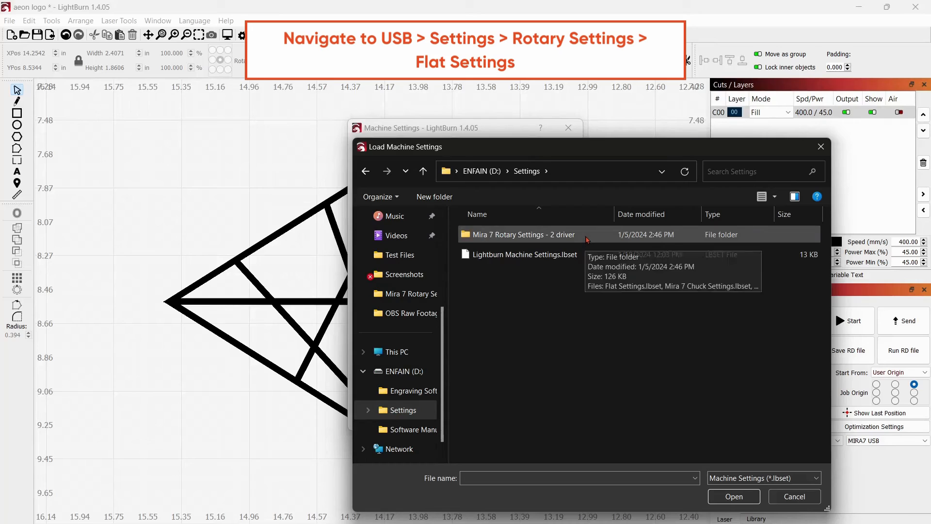
double_click(525, 234)
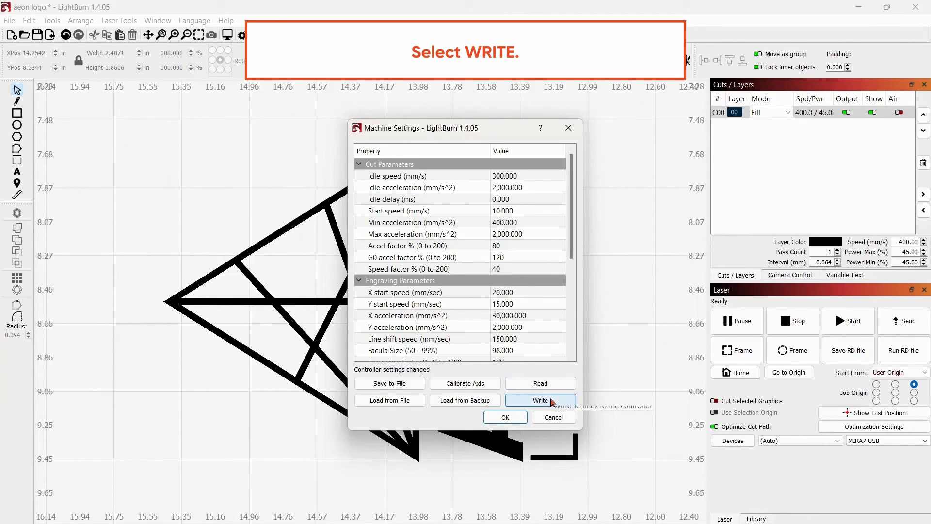
Step: Write the flat settings to the controller, read them back, and close the machine settings
left_click(539, 399)
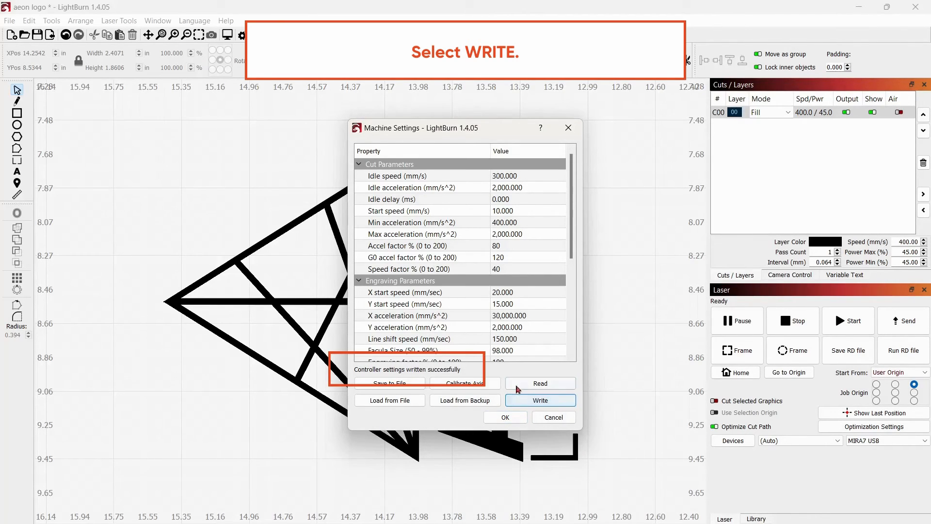
left_click(540, 399)
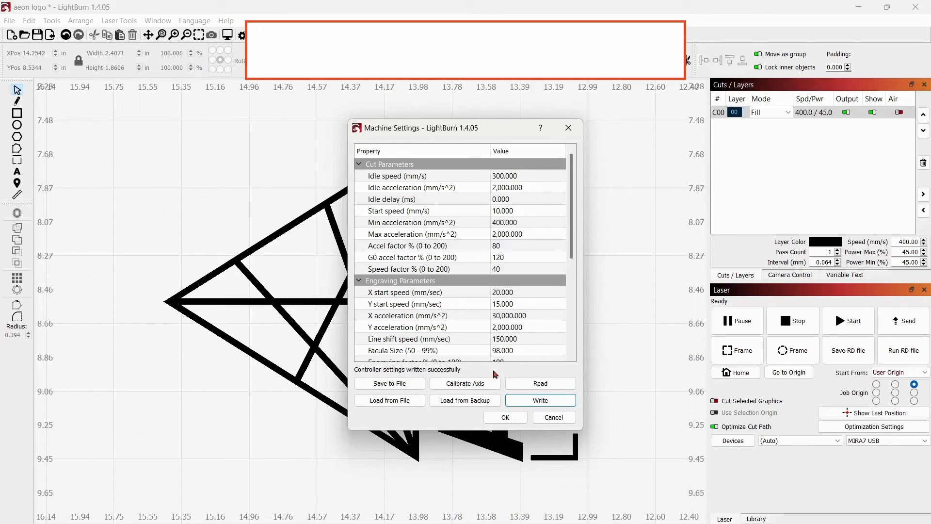
left_click(540, 383)
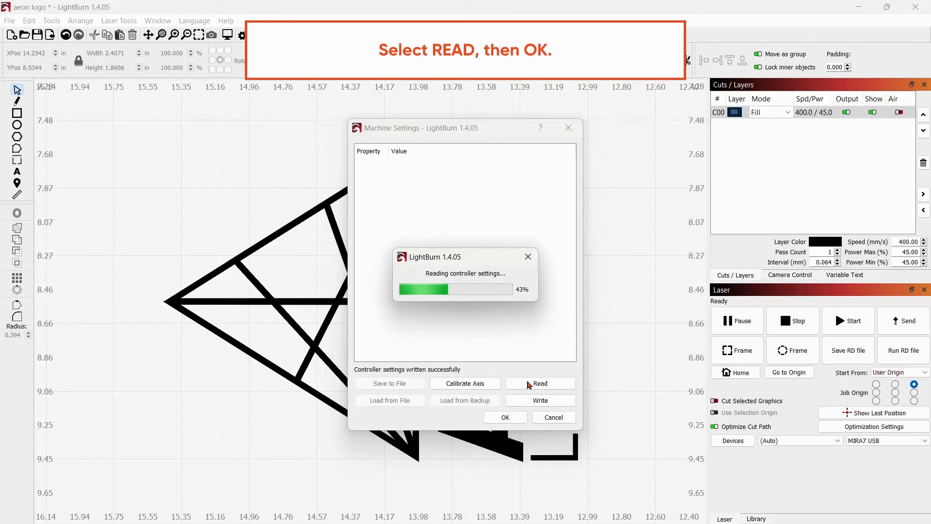
left_click(541, 383)
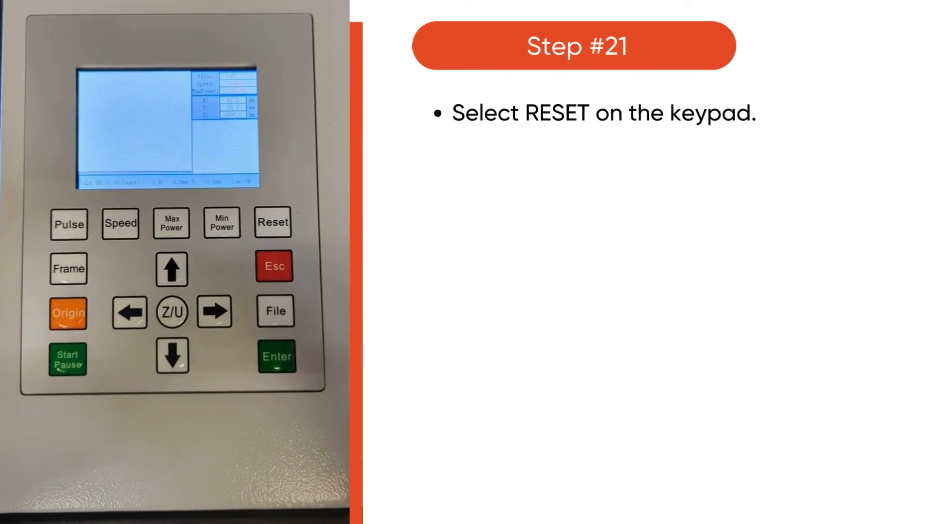
Step: Reset the laser controller with the keypad's RESET key
left_click(272, 222)
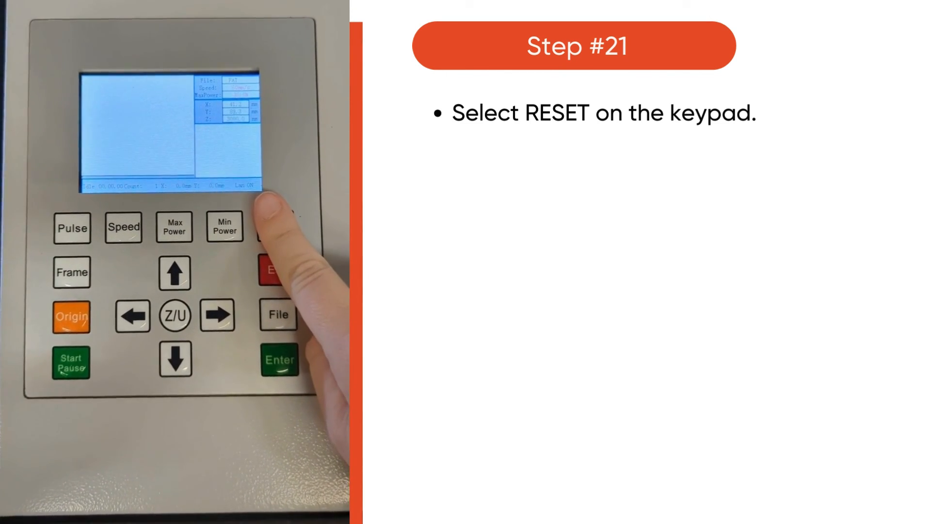